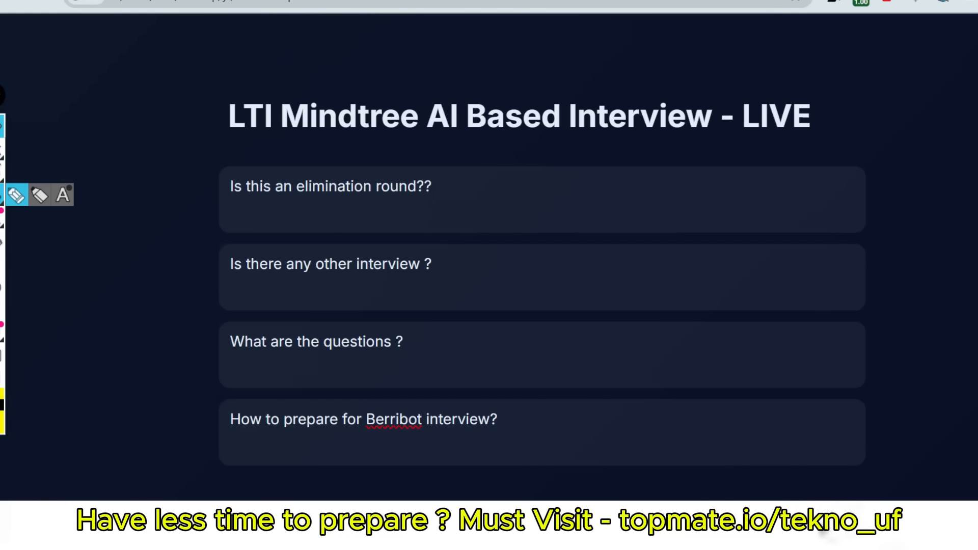
Step: Answer the first question with a handwritten, underlined 'Yes' after a quick test scribble
{"action": "left_click_drag", "start_coordinate": [81, 268], "coordinate": [85, 374]}
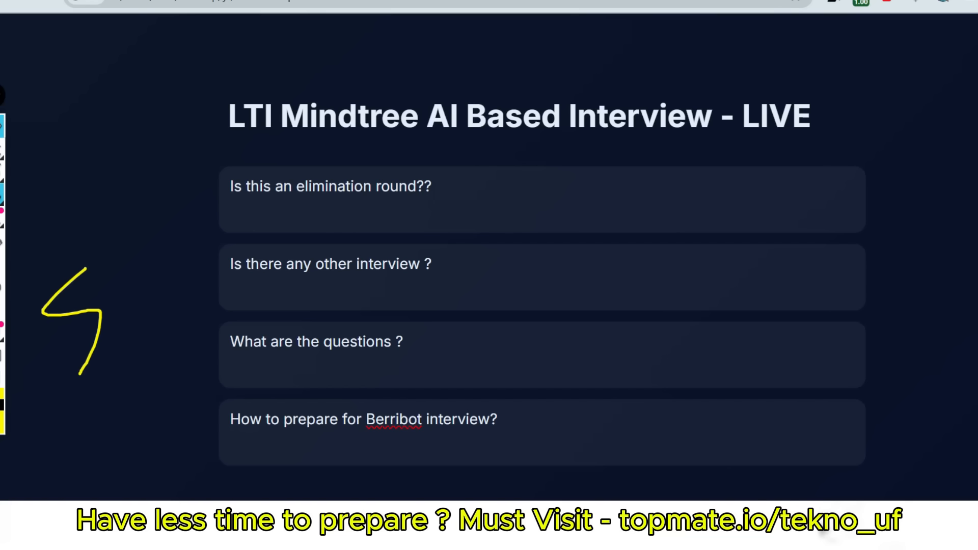
{"action": "left_click_drag", "start_coordinate": [97, 299], "coordinate": [134, 311]}
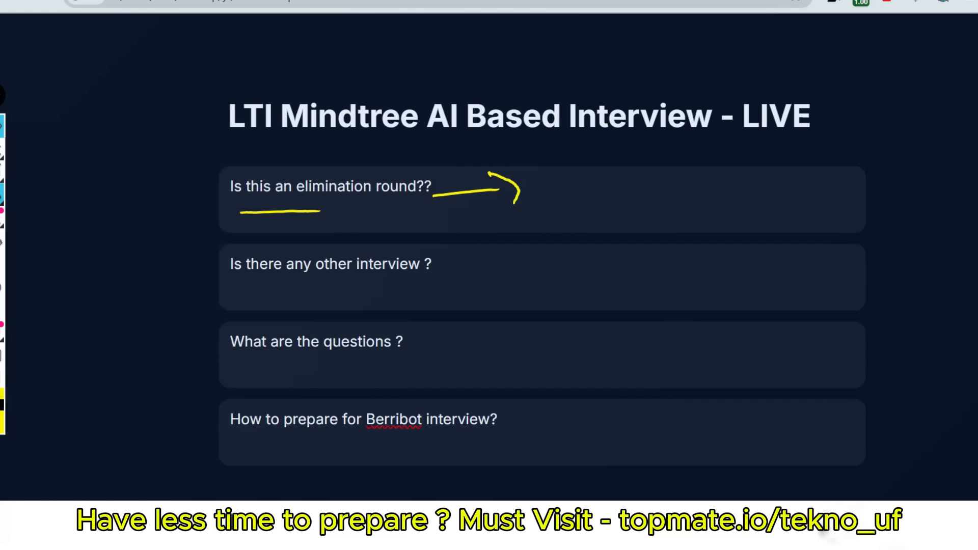
{"action": "left_click_drag", "start_coordinate": [549, 181], "coordinate": [661, 224]}
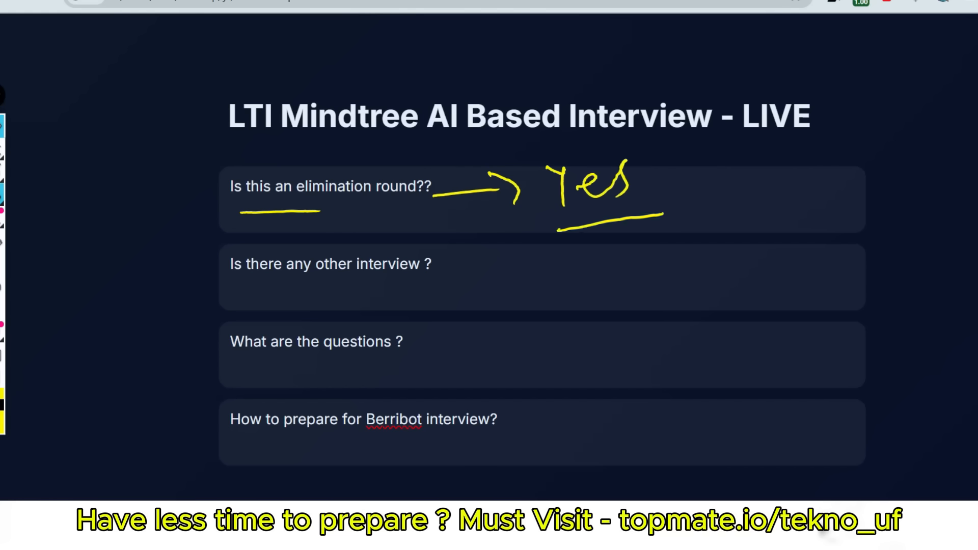
{"action": "left_click_drag", "start_coordinate": [699, 153], "coordinate": [689, 174]}
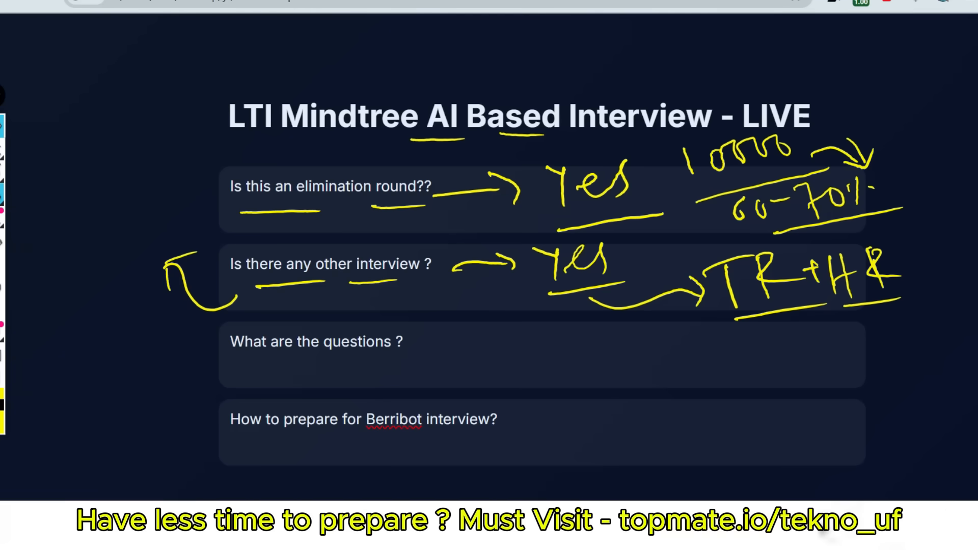
Step: Underline the third question and the word 'prepare' in the last question
{"action": "left_click_drag", "start_coordinate": [238, 363], "coordinate": [362, 361]}
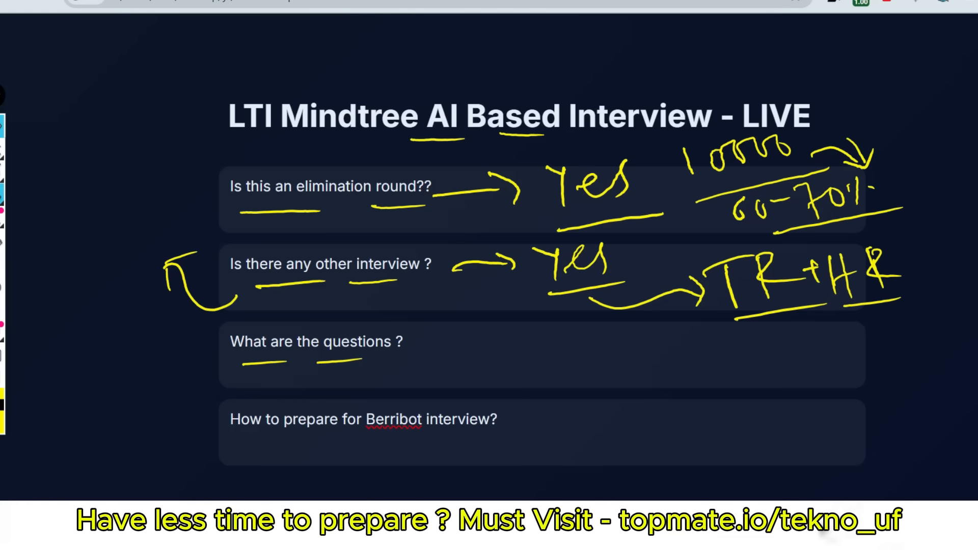
{"action": "left_click_drag", "start_coordinate": [273, 438], "coordinate": [319, 431]}
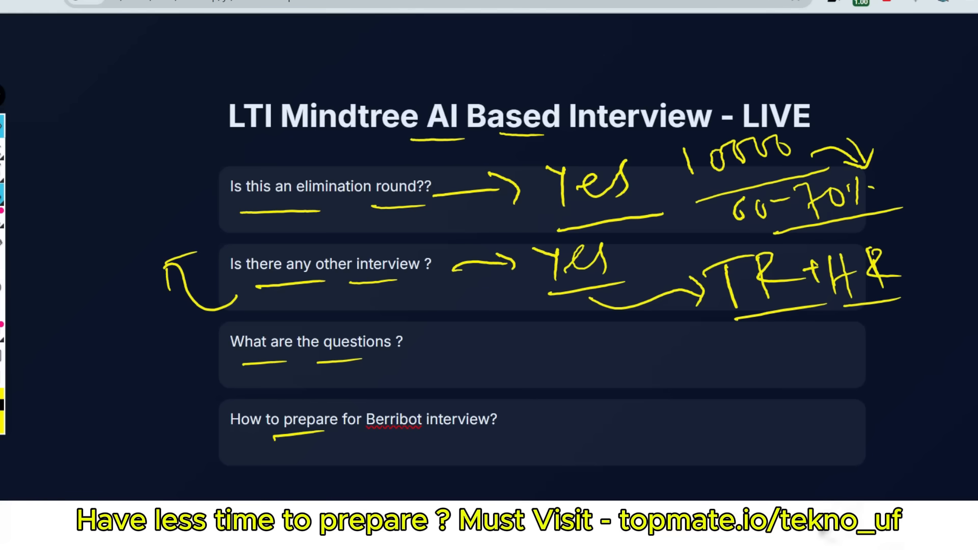
{"action": "left_click_drag", "start_coordinate": [361, 434], "coordinate": [480, 430]}
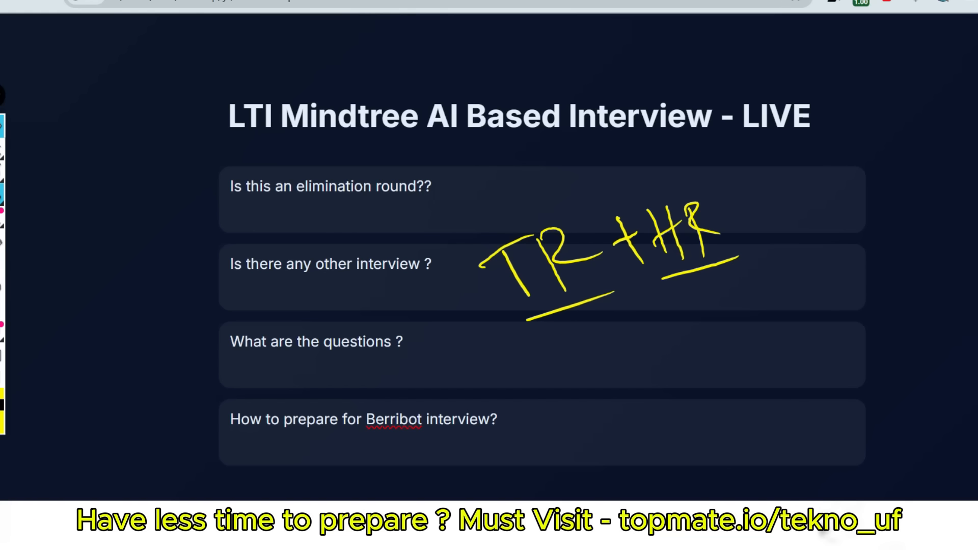
Step: Draw an arrow down from 'TR + HR' and write 'Tier' beside it
{"action": "left_click_drag", "start_coordinate": [629, 311], "coordinate": [679, 364]}
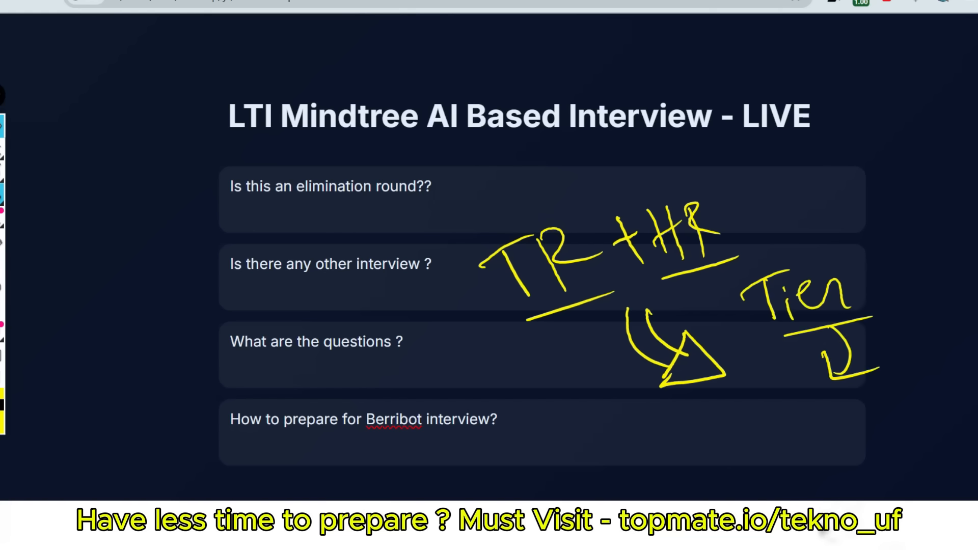
{"action": "left_click_drag", "start_coordinate": [470, 221], "coordinate": [608, 187]}
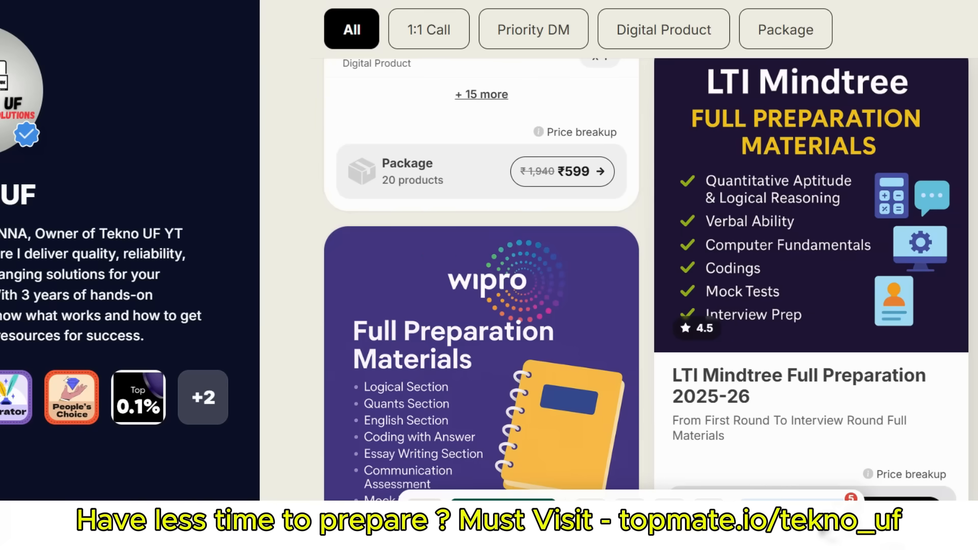
Step: Scroll down through the Topmate services listing the LTI Mindtree and Wipro kits
{"action": "scroll", "scroll_direction": "down", "scroll_amount": 3}
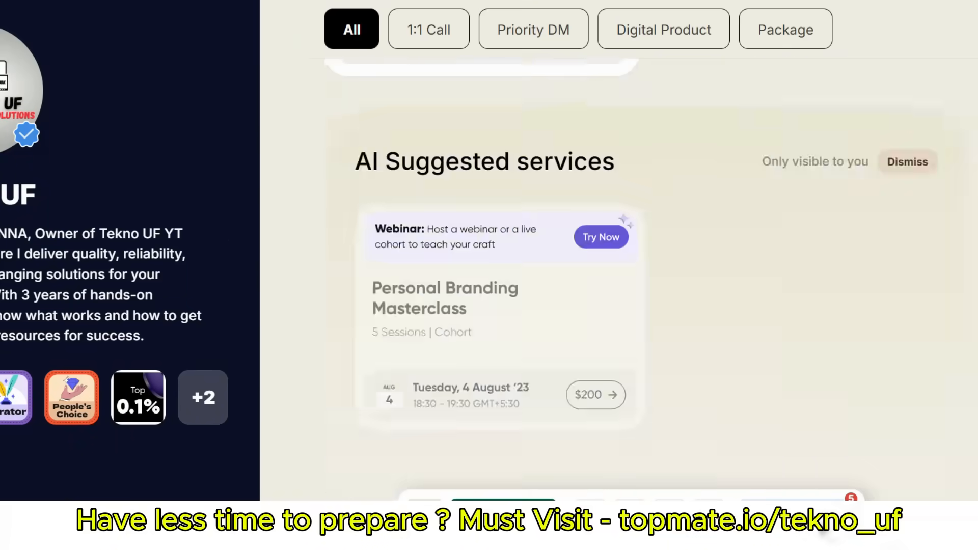
{"action": "scroll", "scroll_direction": "down", "scroll_amount": 3}
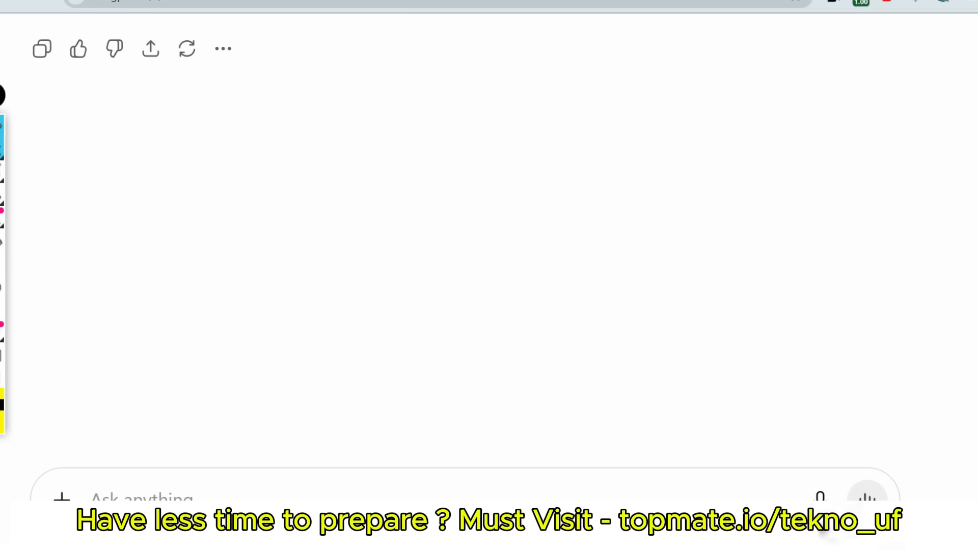
Step: Focus the empty ChatGPT message box in the conversation
{"action": "left_click", "coordinate": [141, 499]}
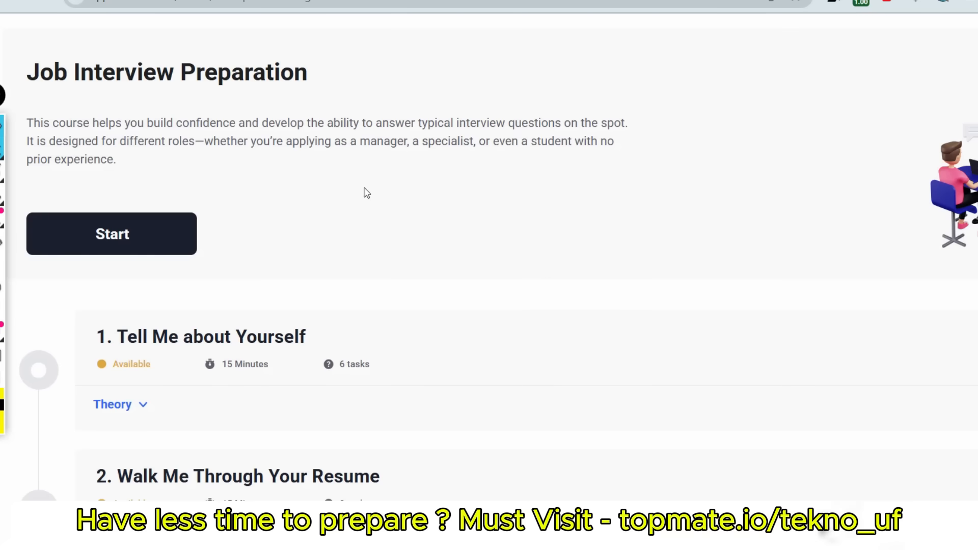
{"action": "mouse_move", "coordinate": [403, 203]}
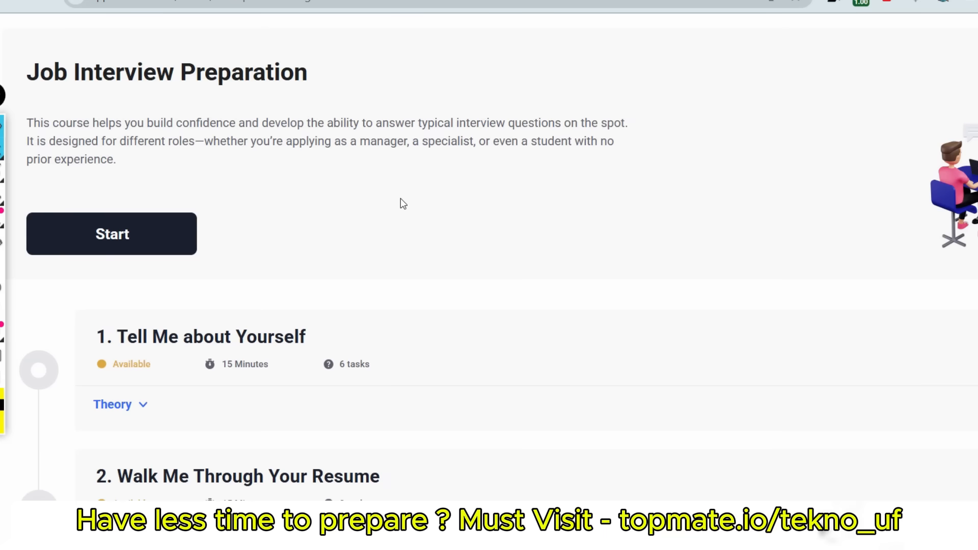
{"action": "mouse_move", "coordinate": [152, 222]}
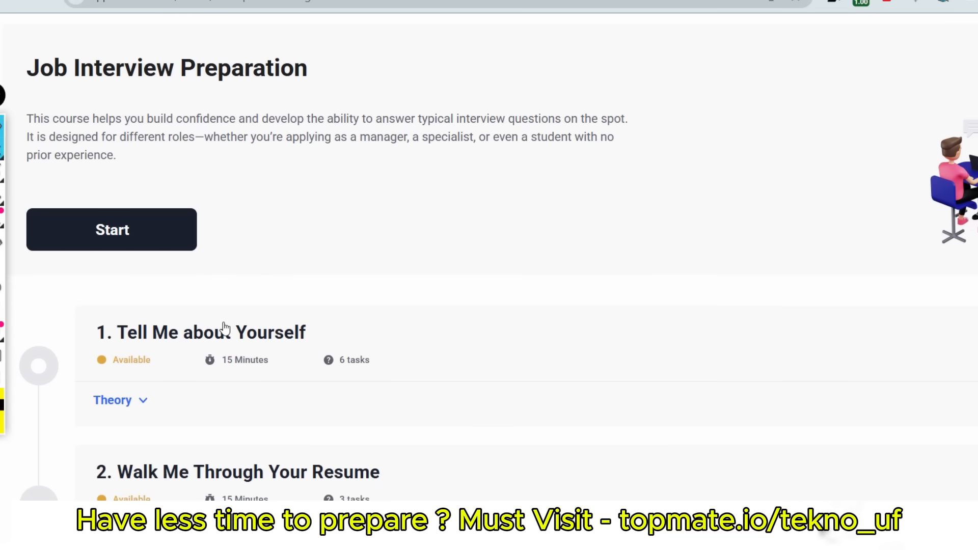
{"action": "mouse_move", "coordinate": [233, 409]}
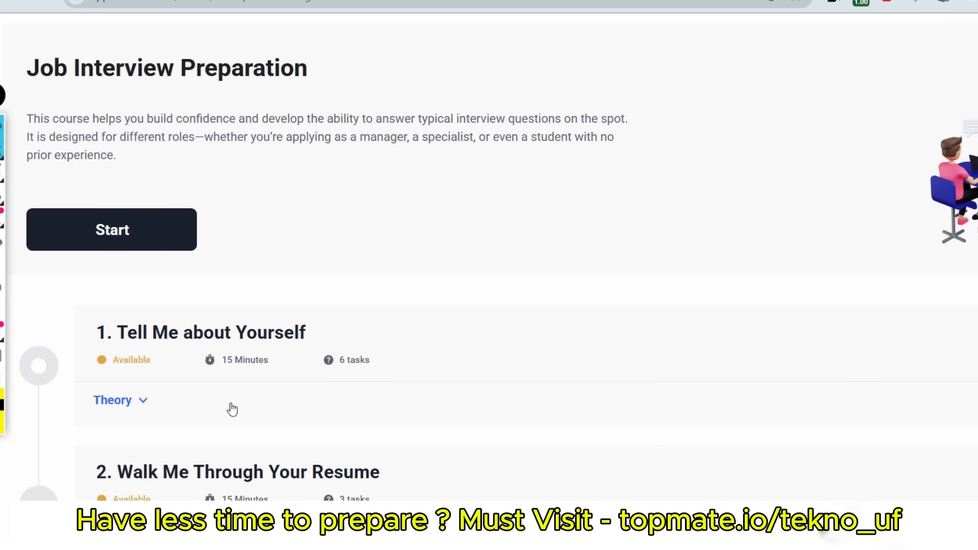
{"action": "mouse_move", "coordinate": [482, 430]}
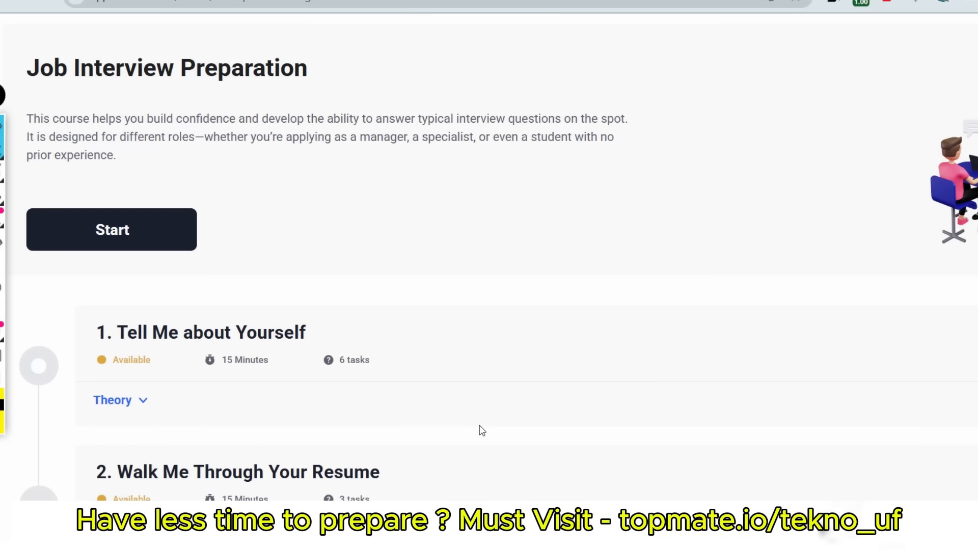
{"action": "mouse_move", "coordinate": [376, 254]}
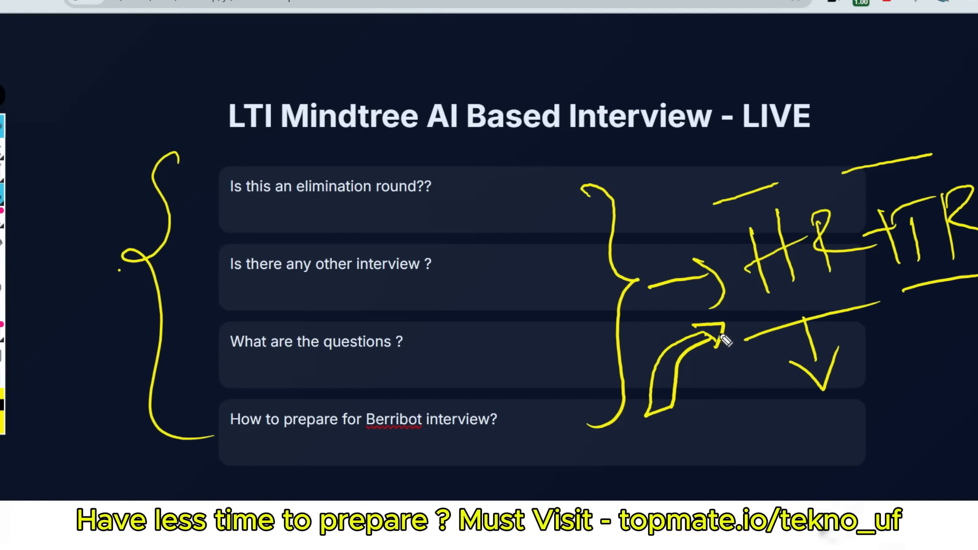
{"action": "mouse_move", "coordinate": [743, 318]}
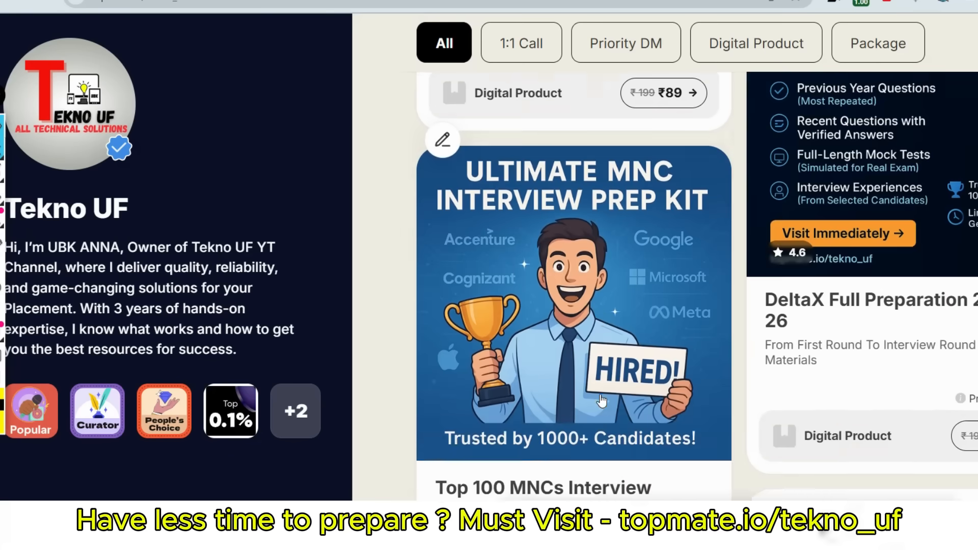
Step: Review the Top 100 MNCs Interview Preparation product's topics, sample material and reviews
{"action": "scroll", "scroll_direction": "down", "scroll_amount": 3}
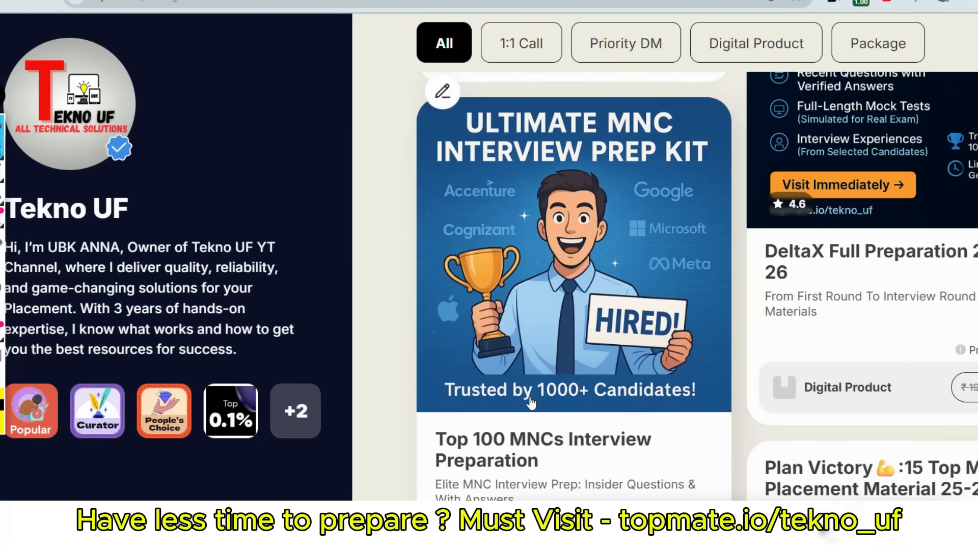
{"action": "left_click", "coordinate": [571, 250]}
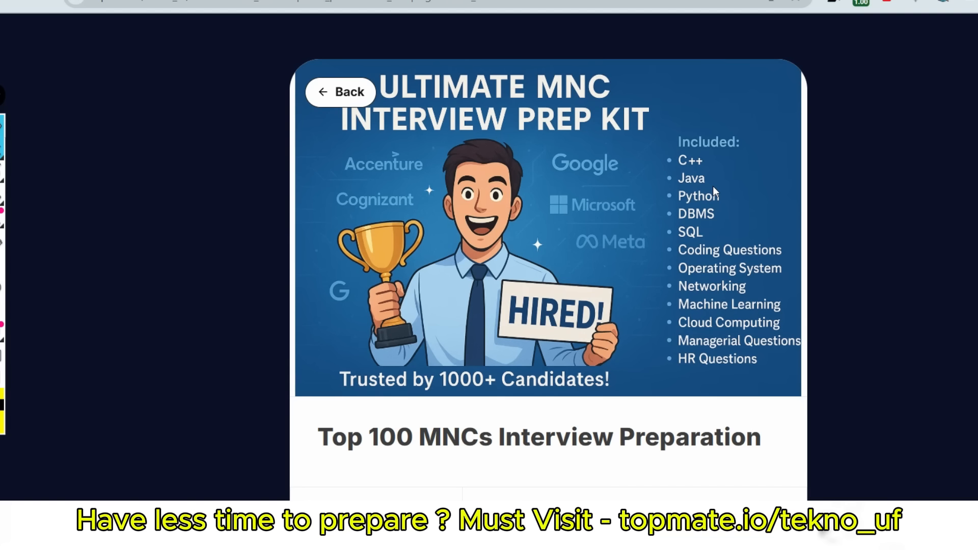
{"action": "mouse_move", "coordinate": [699, 191]}
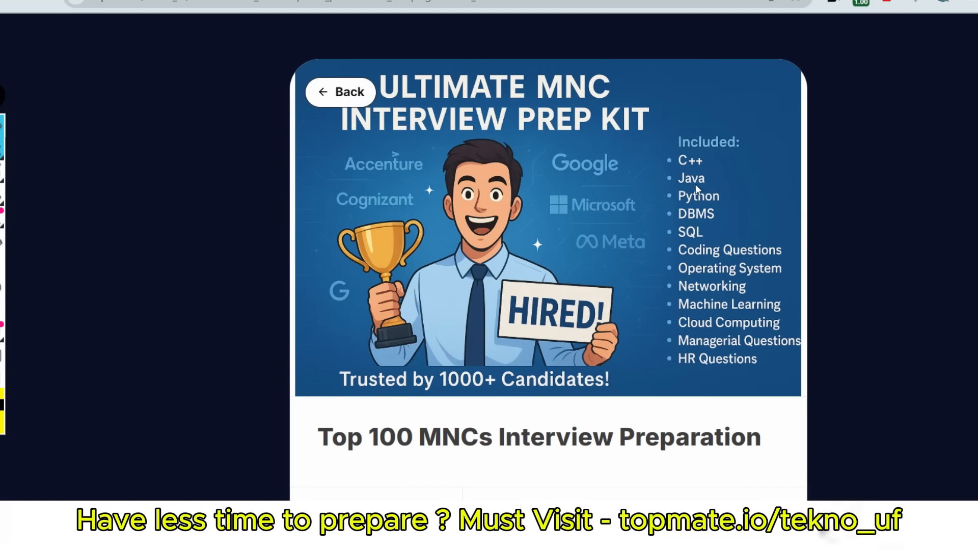
{"action": "mouse_move", "coordinate": [717, 255]}
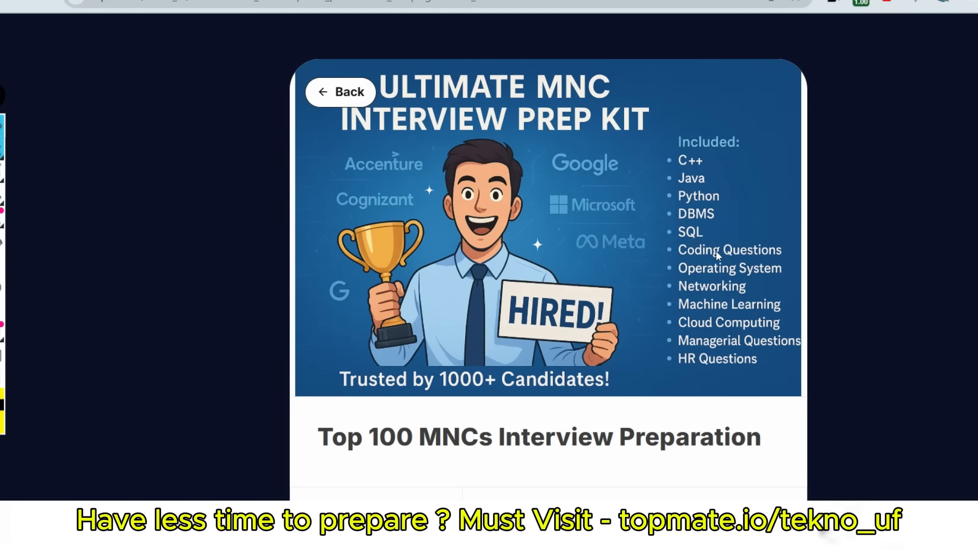
{"action": "mouse_move", "coordinate": [709, 297]}
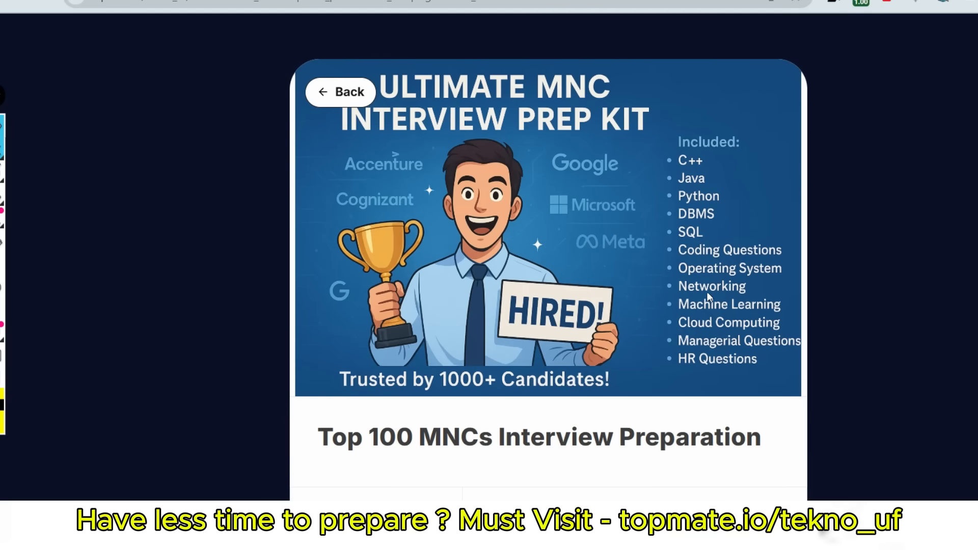
{"action": "mouse_move", "coordinate": [757, 359]}
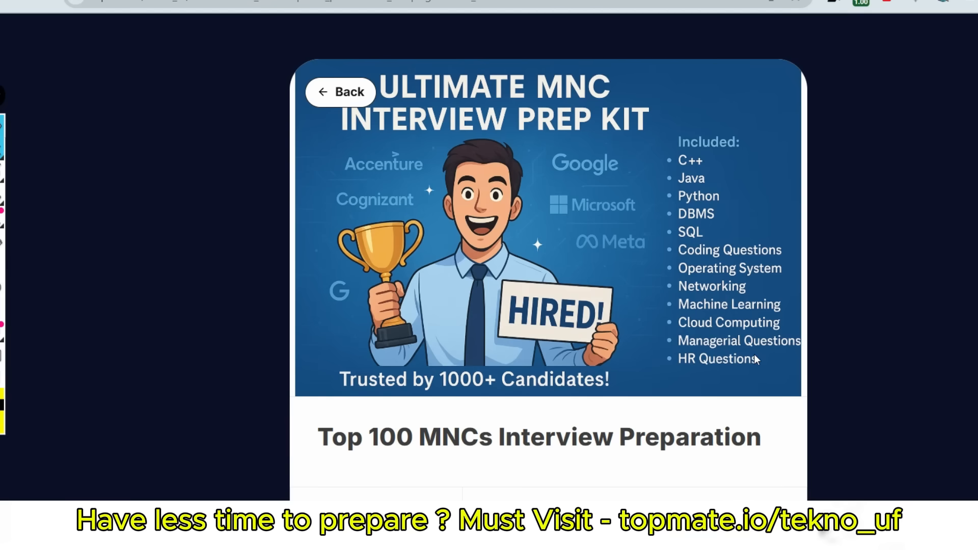
{"action": "scroll", "scroll_direction": "down", "scroll_amount": 3}
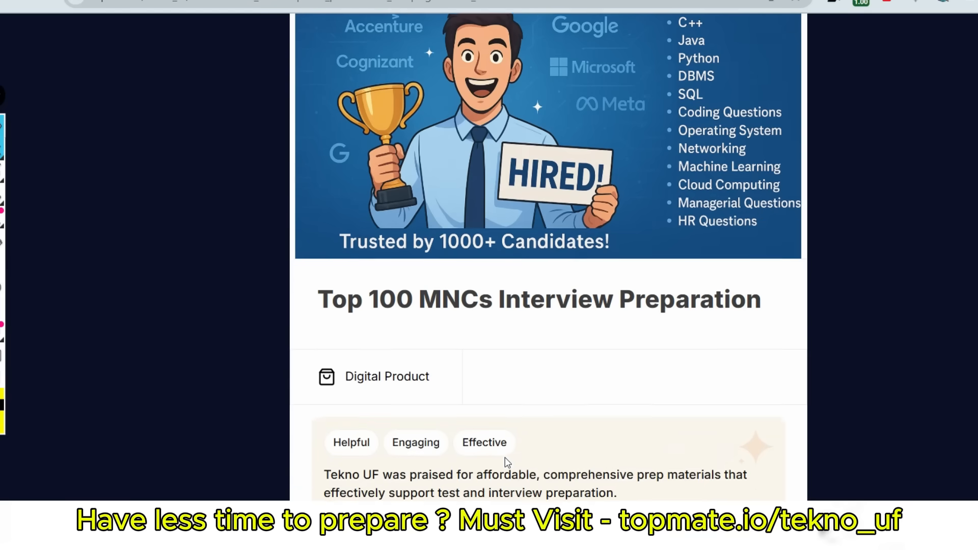
{"action": "scroll", "scroll_direction": "down", "scroll_amount": 3}
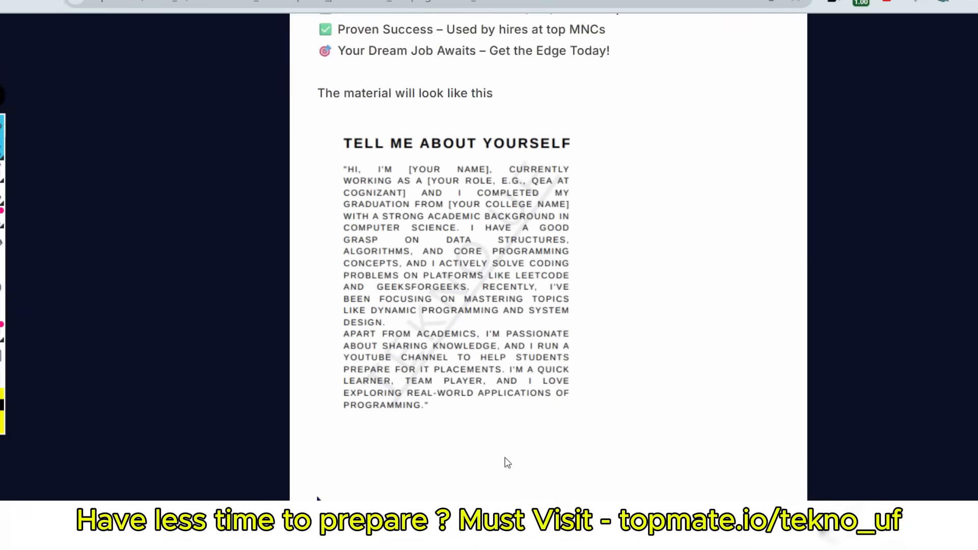
{"action": "scroll", "scroll_direction": "down", "scroll_amount": 3}
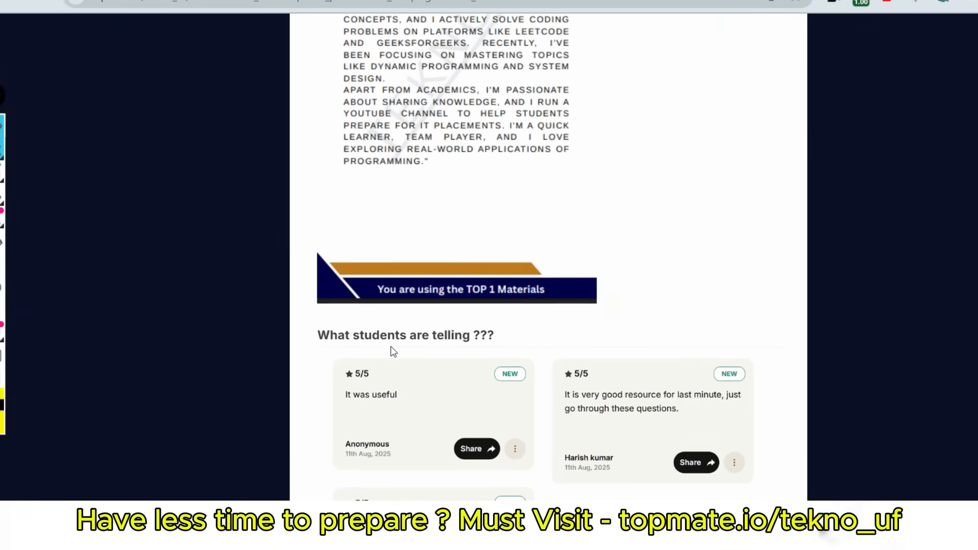
{"action": "scroll", "scroll_direction": "down", "scroll_amount": 3}
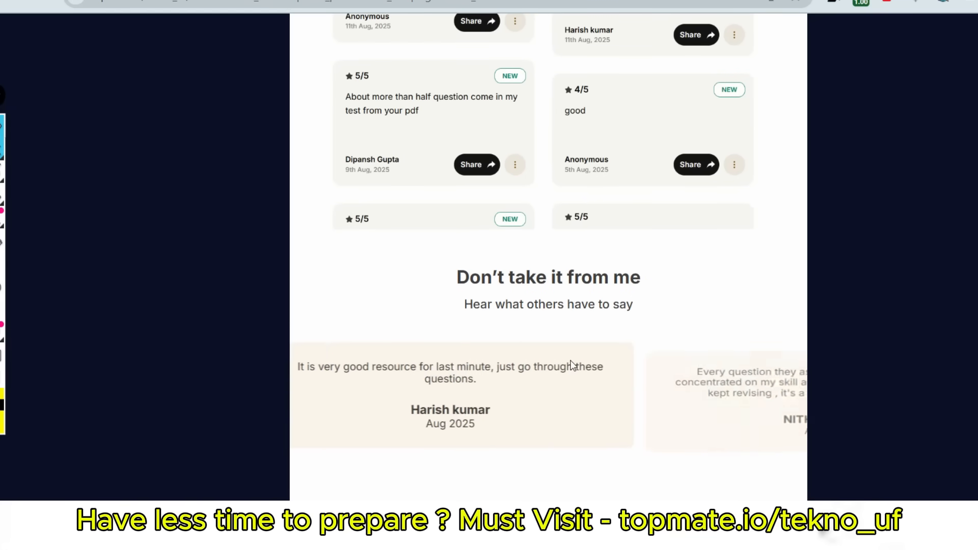
{"action": "scroll", "scroll_direction": "up", "scroll_amount": 3}
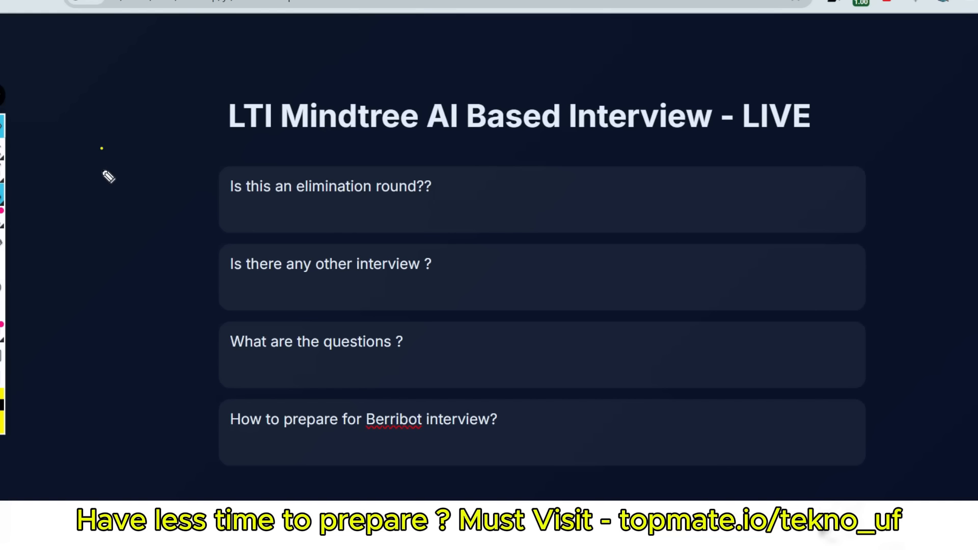
{"action": "mouse_move", "coordinate": [105, 176]}
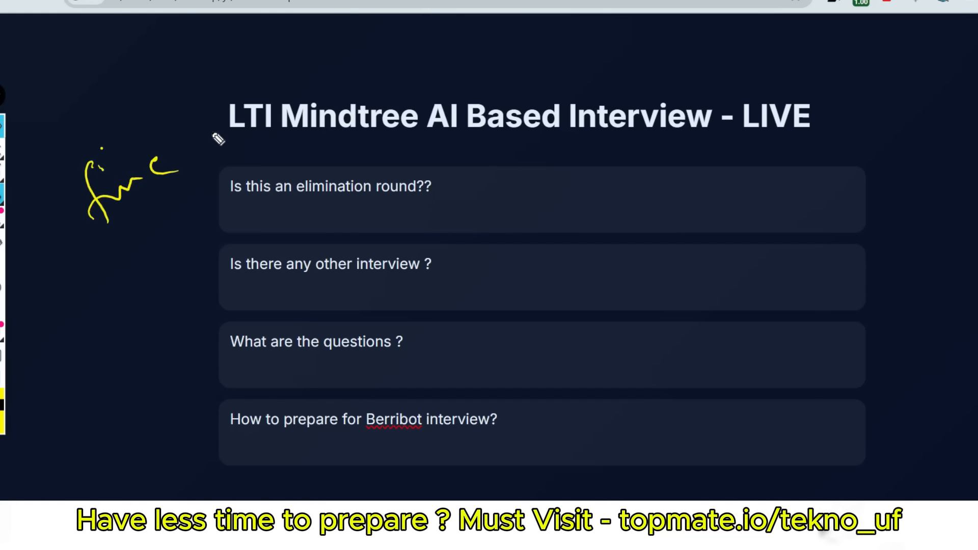
Step: Handwrite 'func add(m,n){' with its closing brace near the slide's top-left
{"action": "left_click_drag", "start_coordinate": [200, 144], "coordinate": [281, 56]}
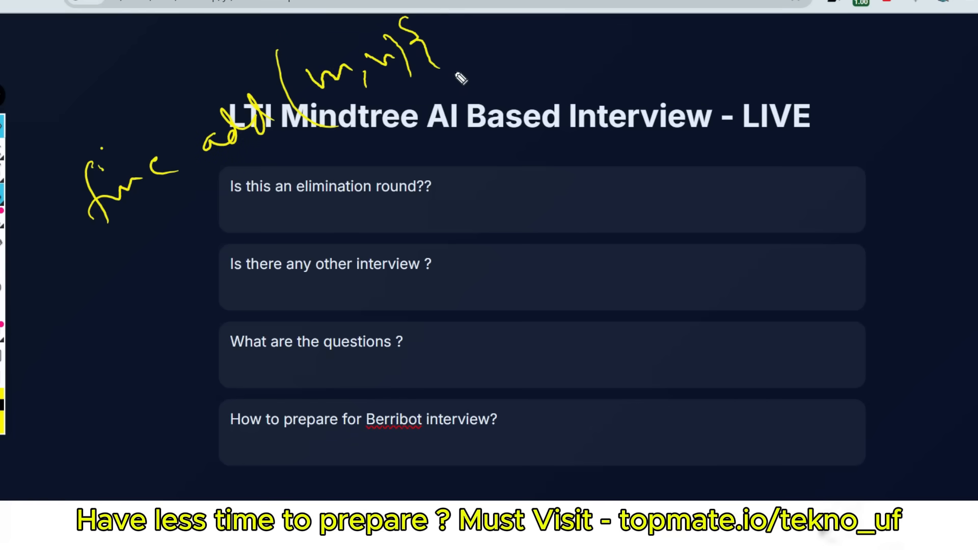
{"action": "left_click_drag", "start_coordinate": [377, 131], "coordinate": [397, 187]}
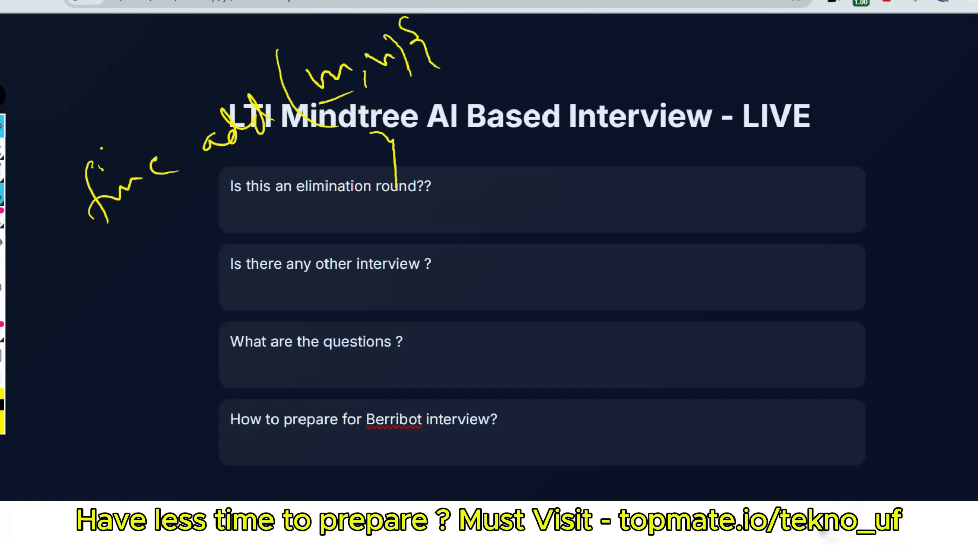